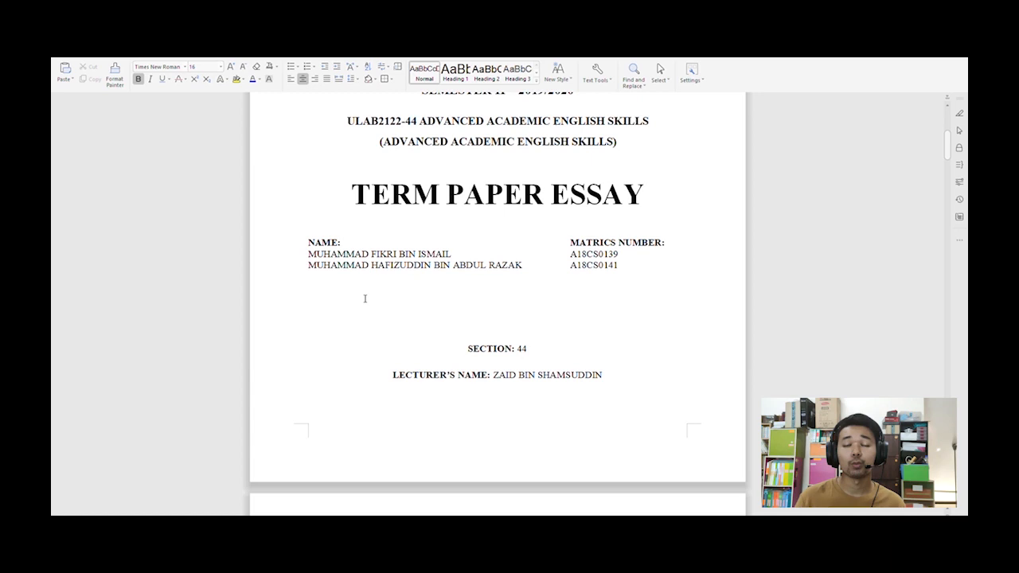
Scroll past the cover page to the essay's opening paragraph defining photography.
scroll(down, 3)
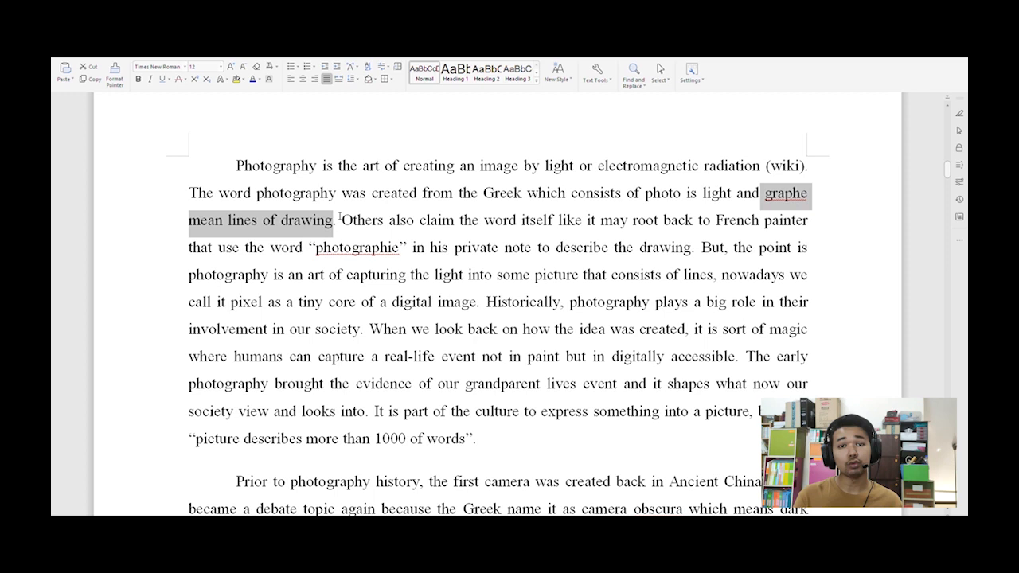
Highlight key words like 'graphe' in the opening paragraph, then reach the Ancient China paragraph.
click(386, 275)
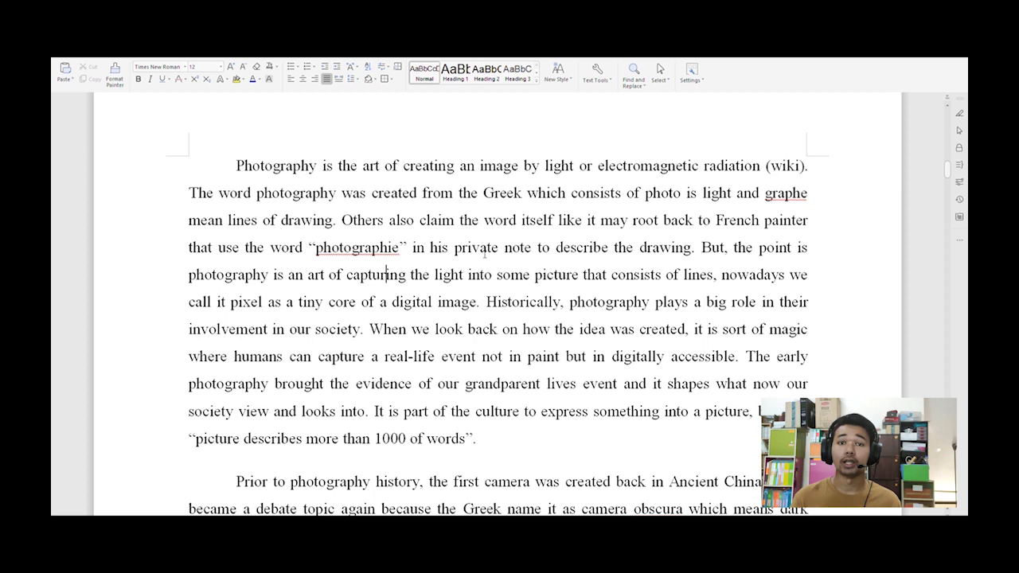
double_click(356, 247)
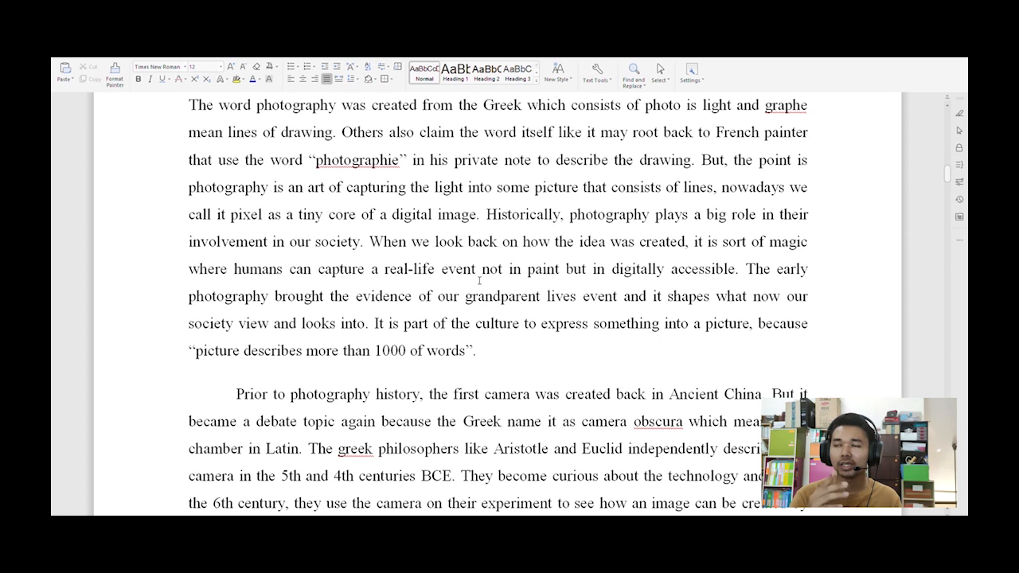
scroll(down, 3)
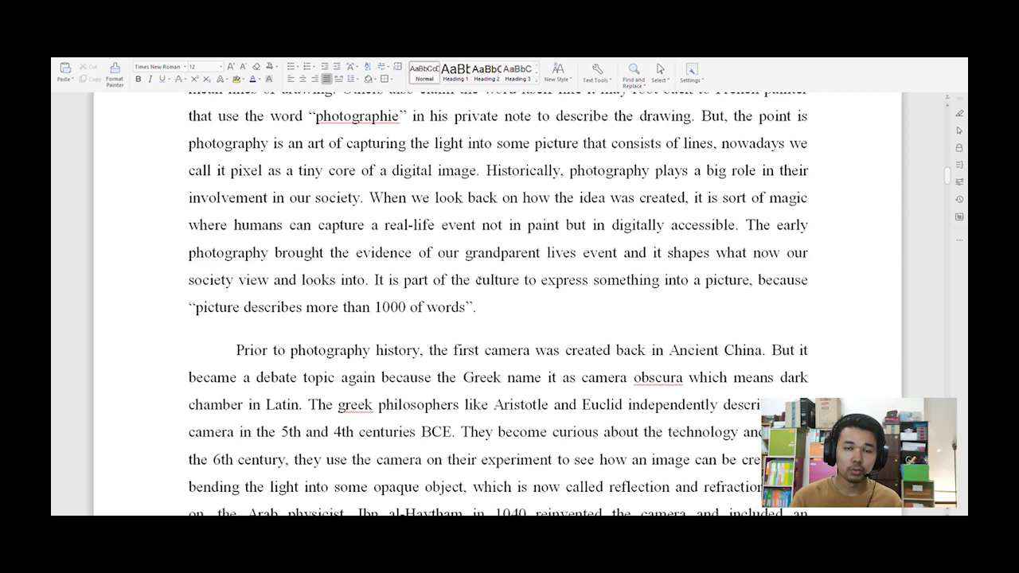
click(475, 226)
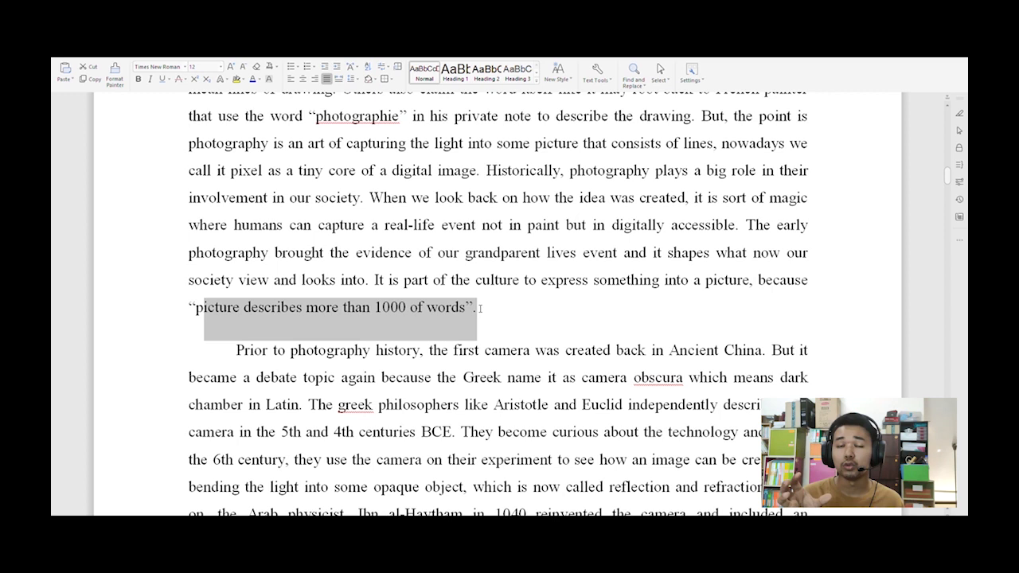
scroll(down, 3)
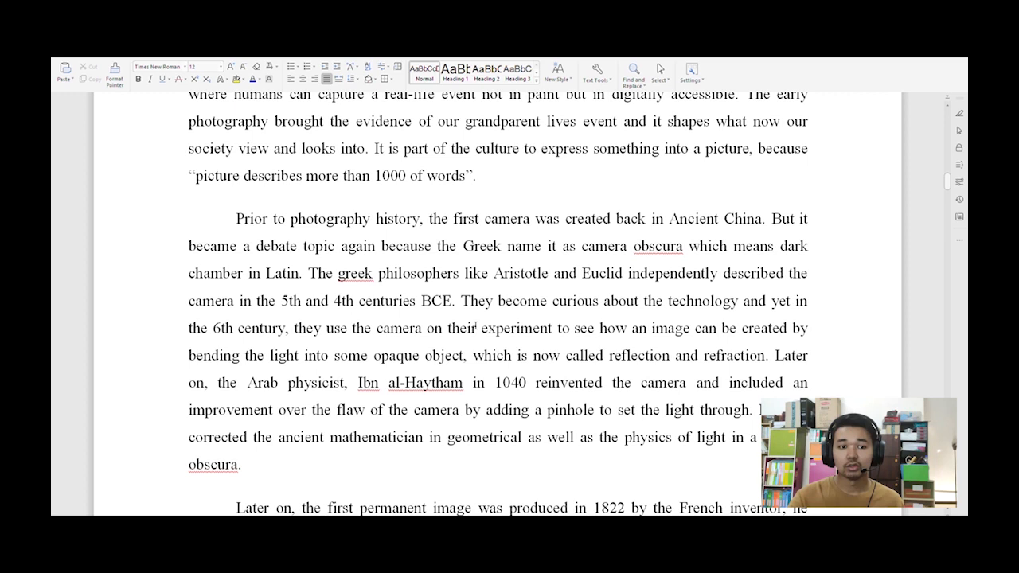
Highlight phrases in the first camera and camera obscura paragraphs, reaching the 1822 paragraph.
drag(478, 218, 760, 218)
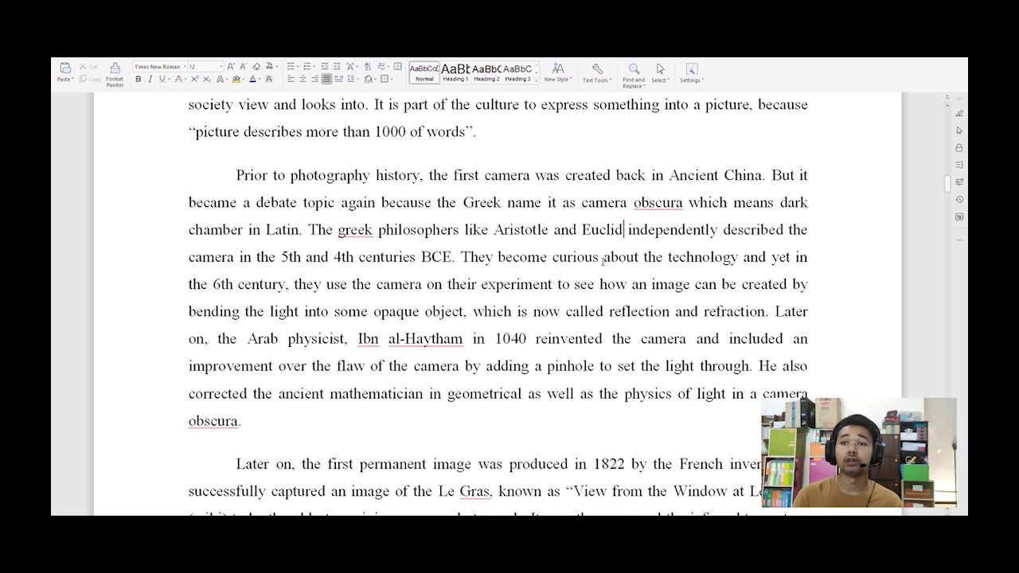
drag(224, 339, 449, 338)
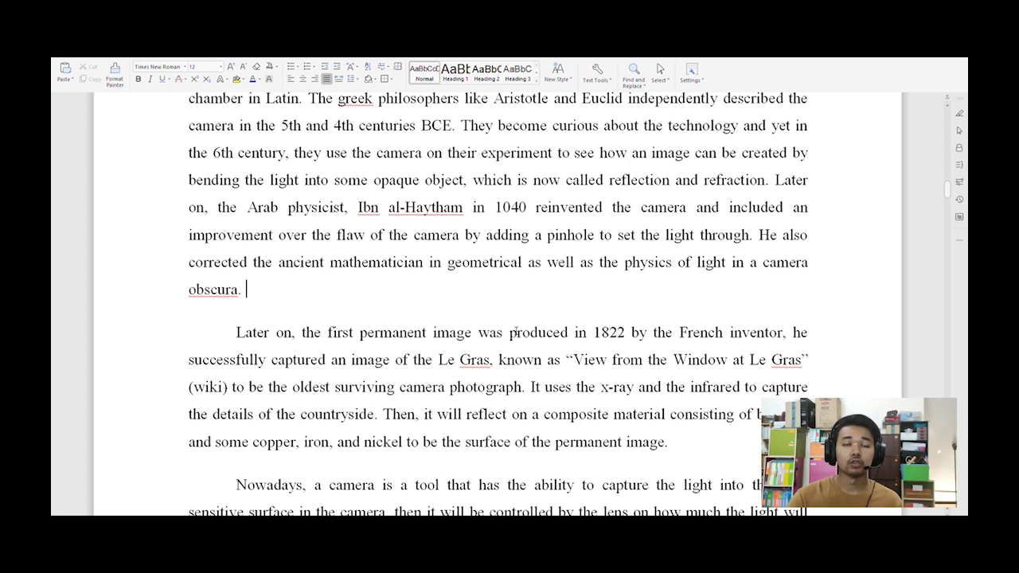
Mark and unmark 'Le Gras', then move to the 'Nowadays' paragraph at page bottom.
double_click(465, 360)
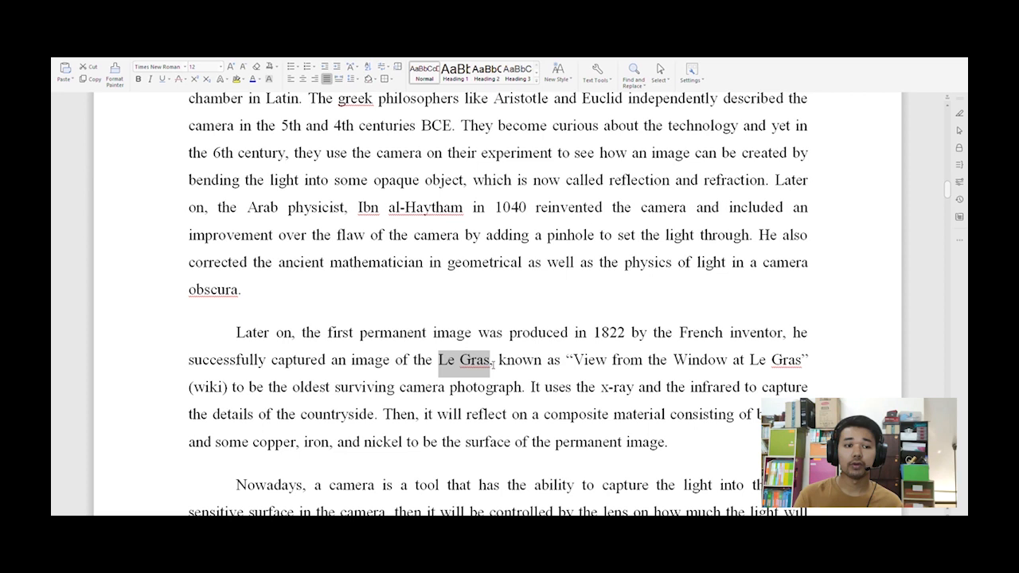
click(579, 371)
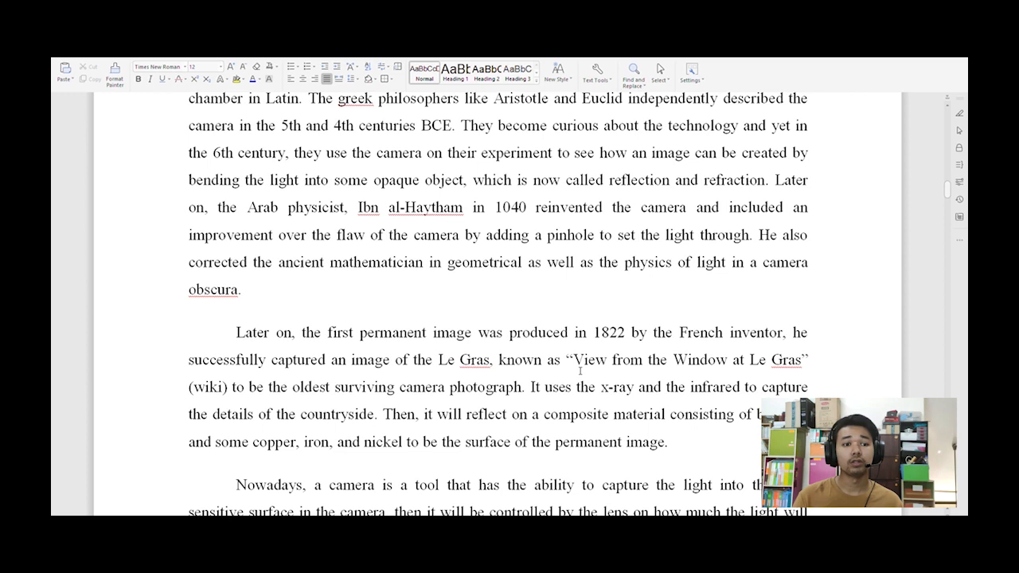
scroll(down, 3)
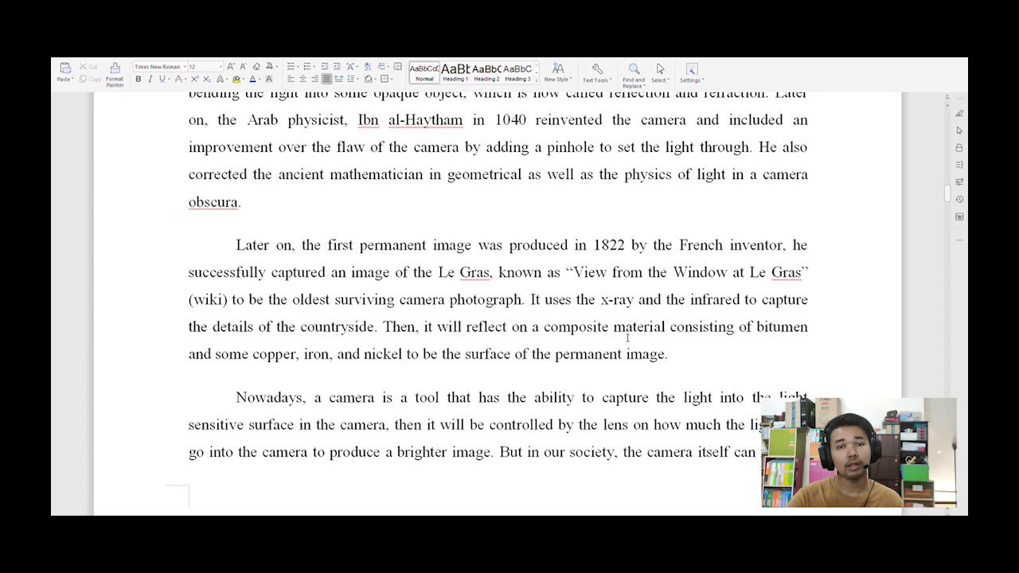
Highlight a phrase in the permanent image paragraph, then reach the DSLR and Cartier-Bresson page.
drag(581, 300, 739, 300)
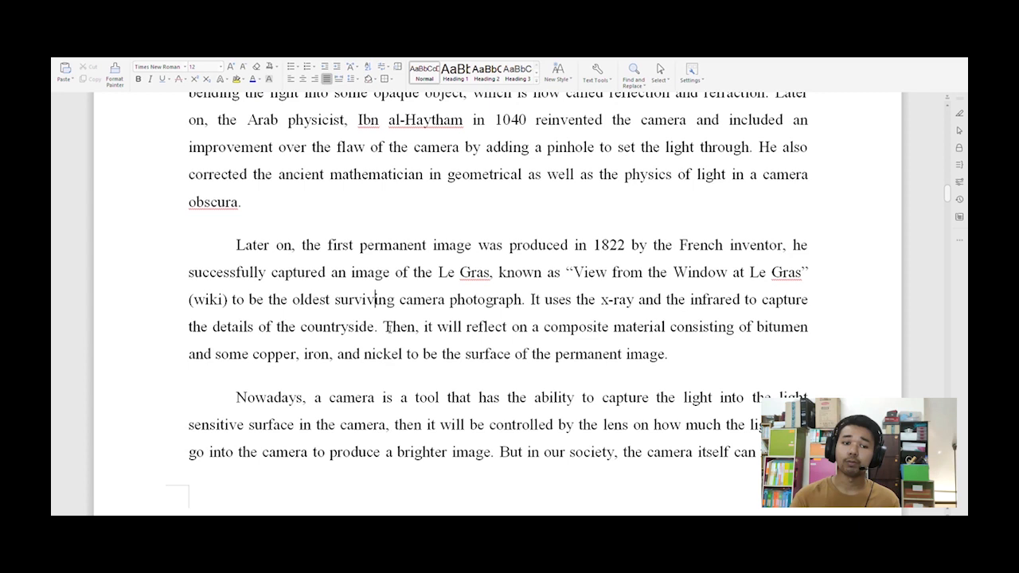
scroll(down, 3)
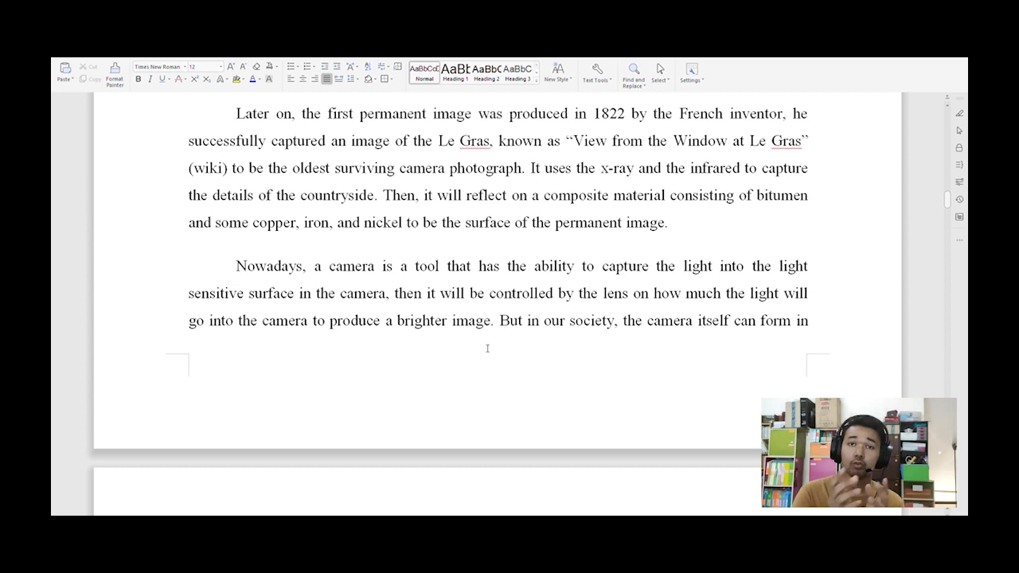
scroll(down, 3)
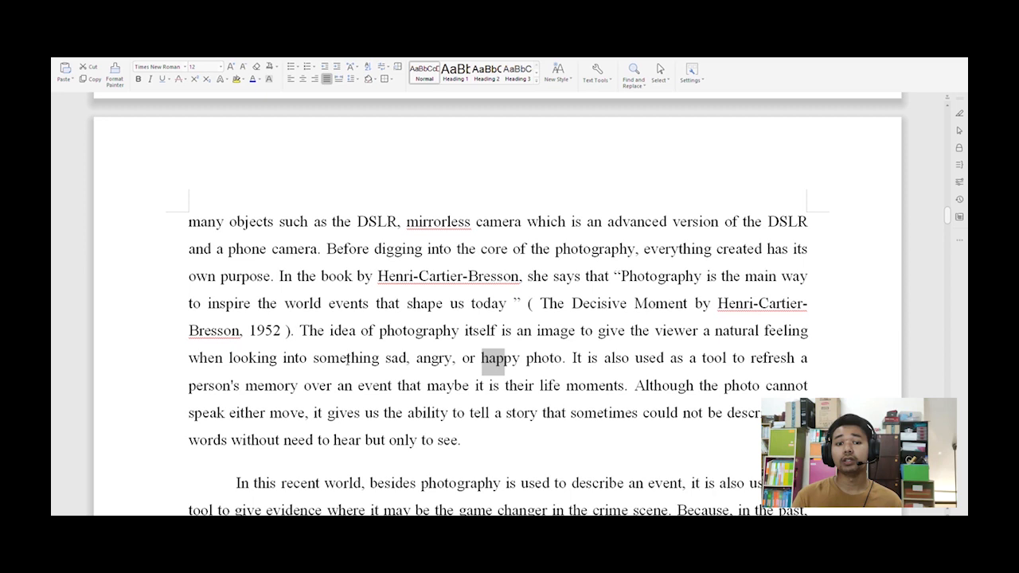
Highlight 'without need to hear but only to see', then reach the crime-scene evidence paragraph.
click(561, 358)
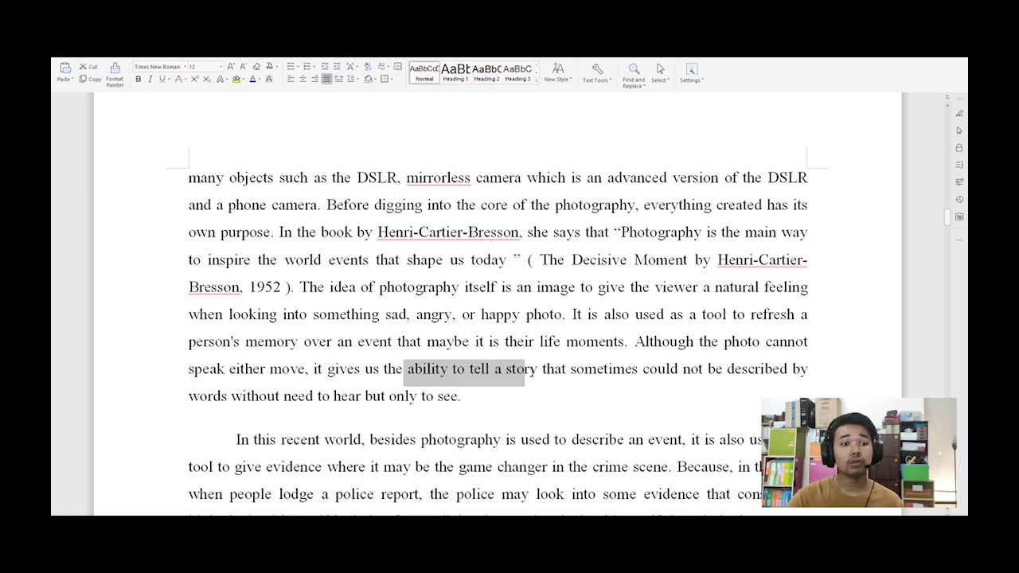
drag(535, 368, 460, 396)
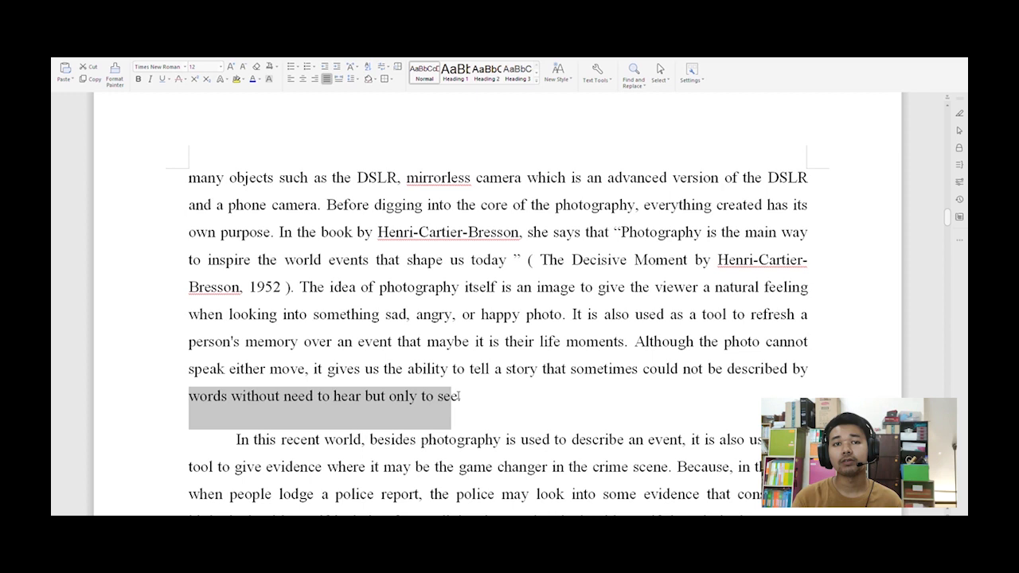
scroll(down, 3)
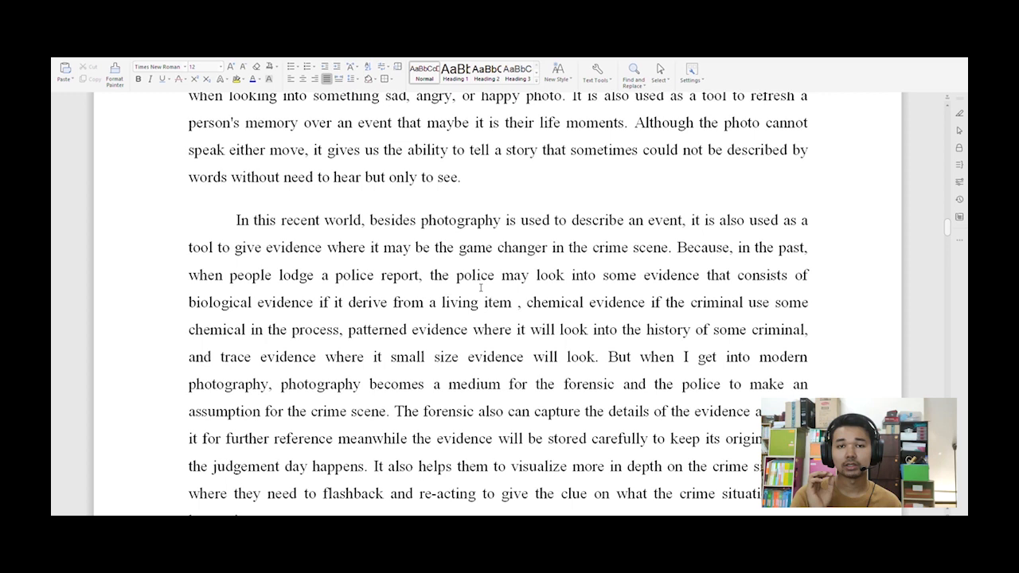
Highlight and clear the biological evidence phrase in the forensic paragraph, moving further down.
drag(188, 302, 422, 303)
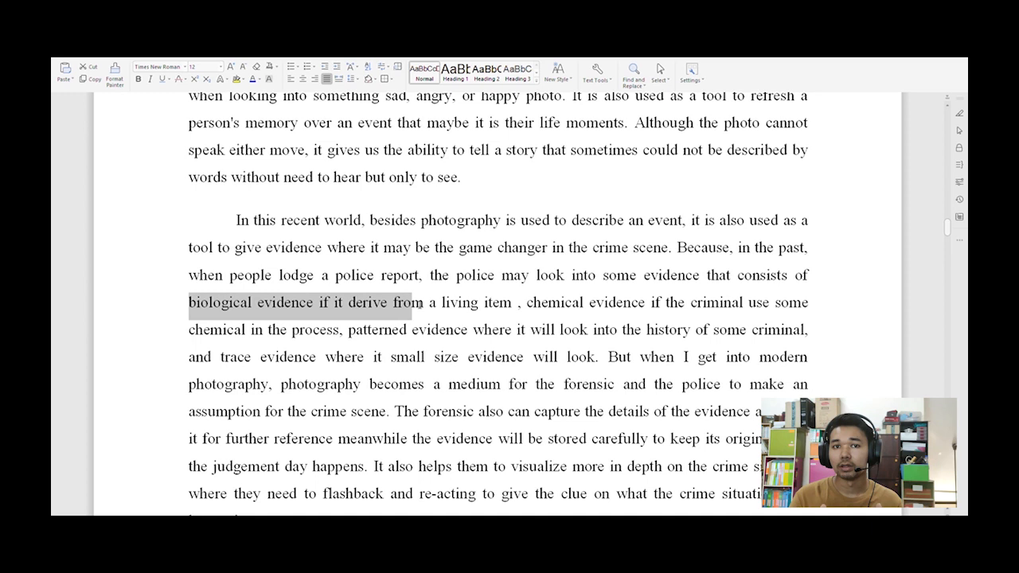
drag(424, 302, 430, 335)
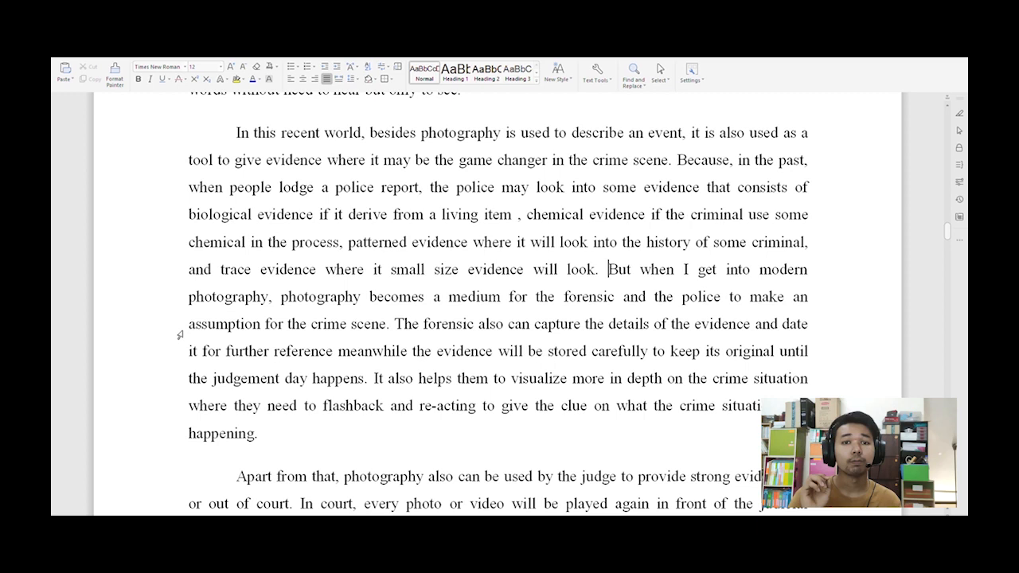
click(396, 324)
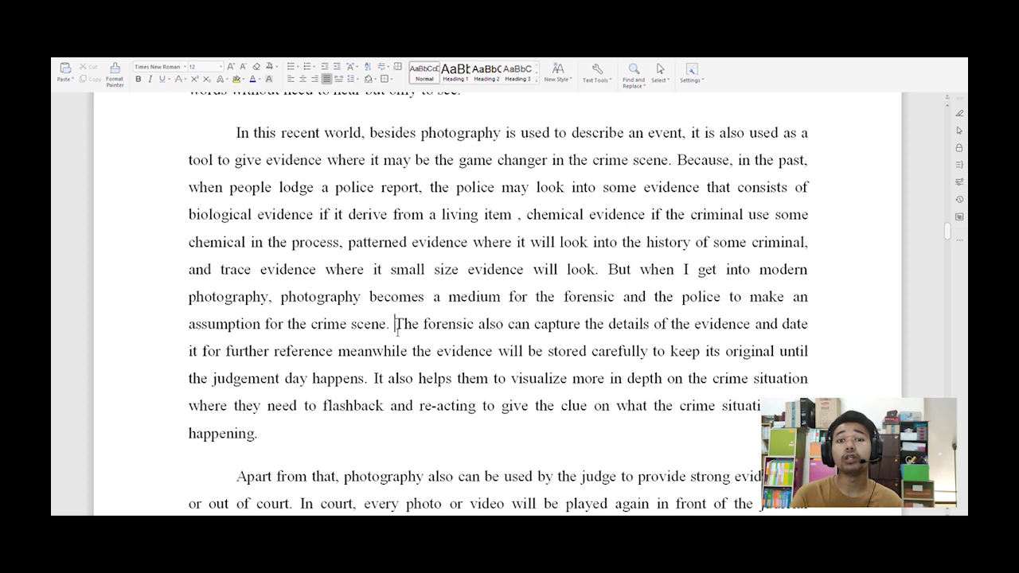
scroll(down, 3)
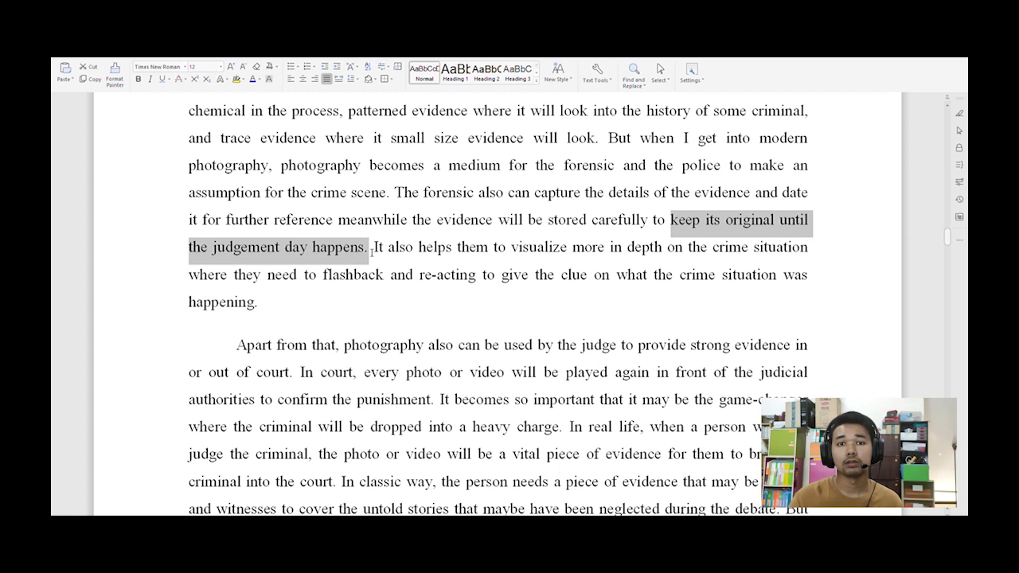
Mark and clear the judgement day and heavy charges phrases, reaching the Nazi trials page.
click(262, 301)
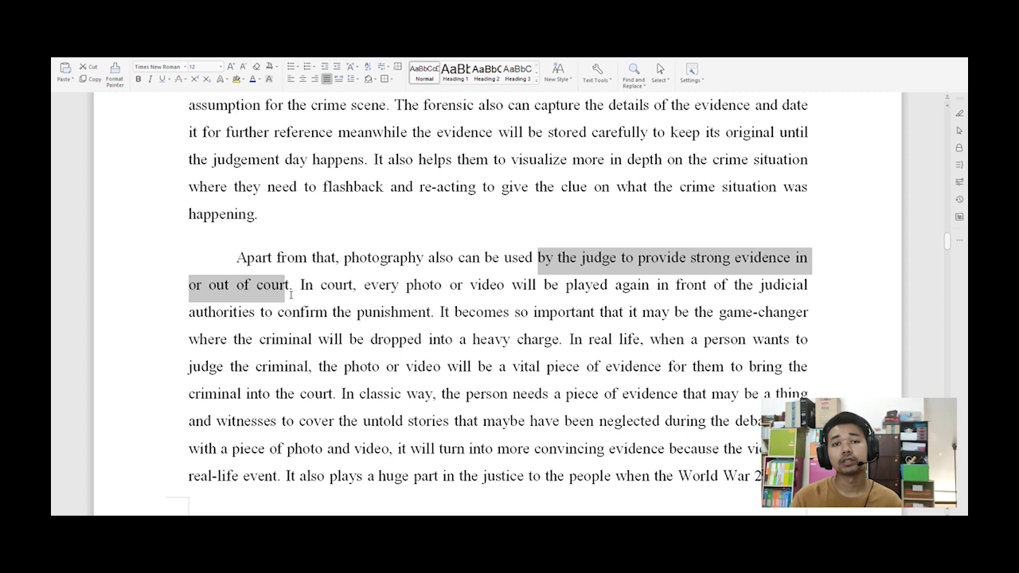
scroll(down, 3)
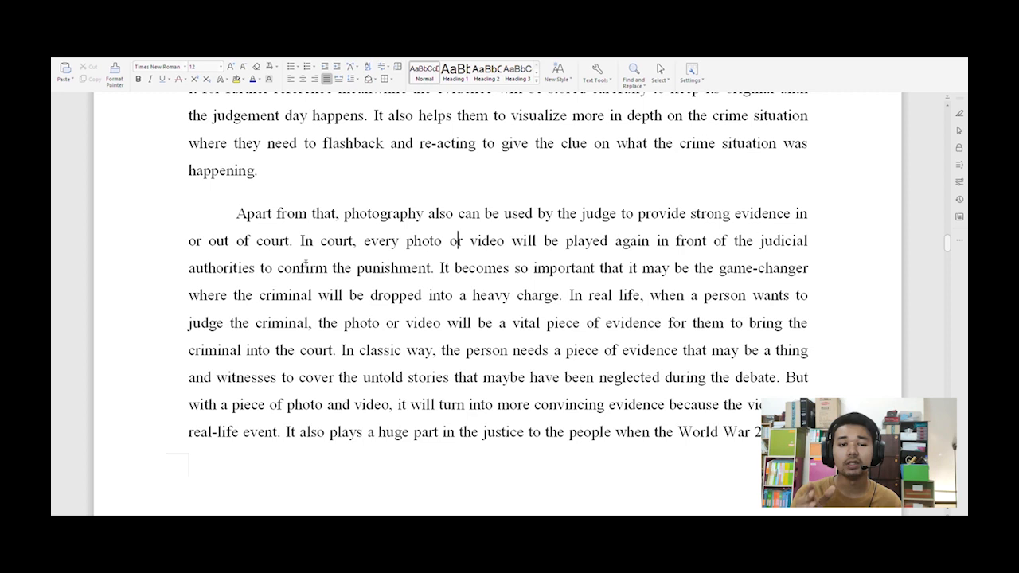
drag(188, 296, 557, 296)
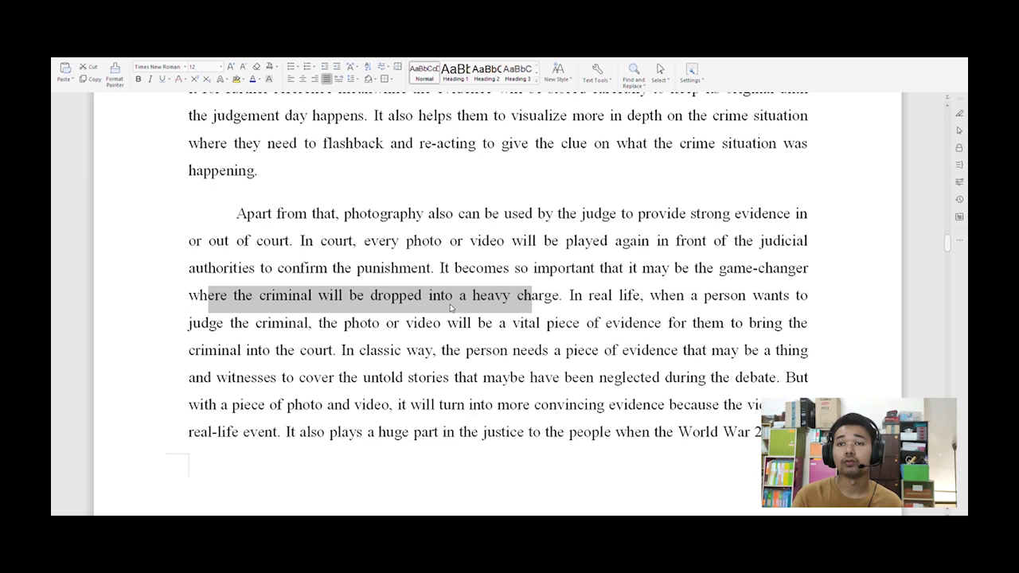
click(541, 322)
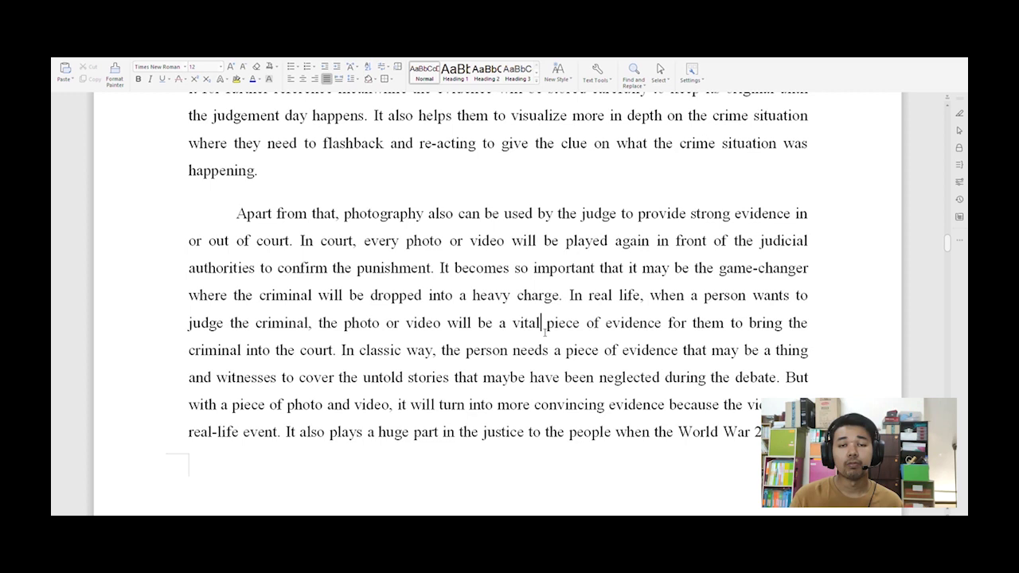
scroll(down, 3)
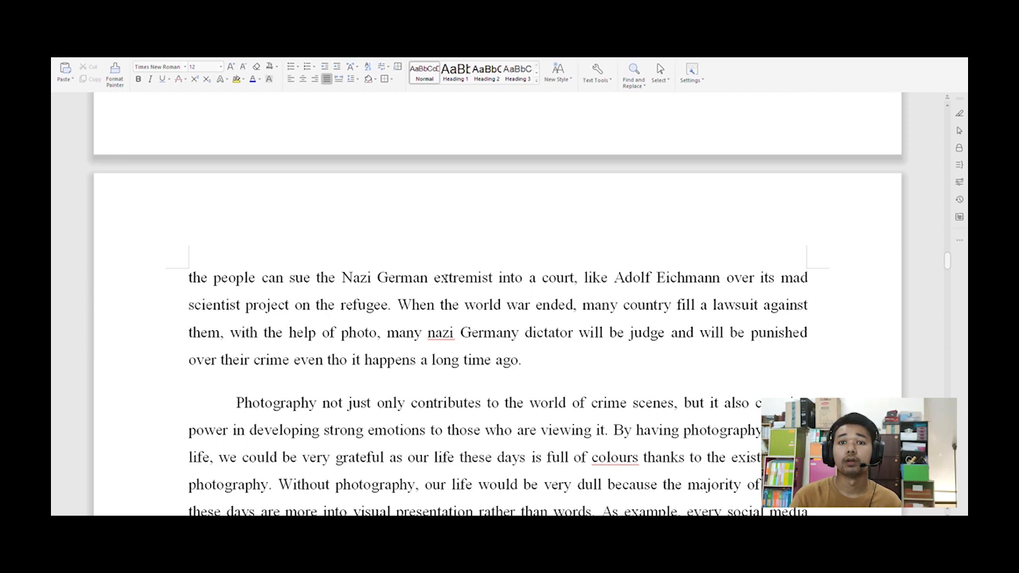
double_click(629, 278)
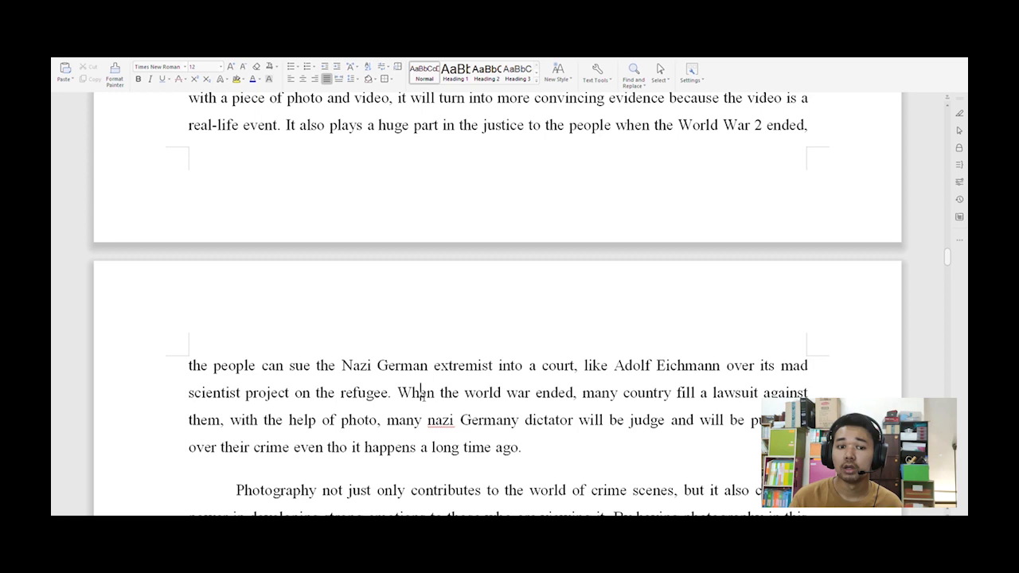
scroll(down, 3)
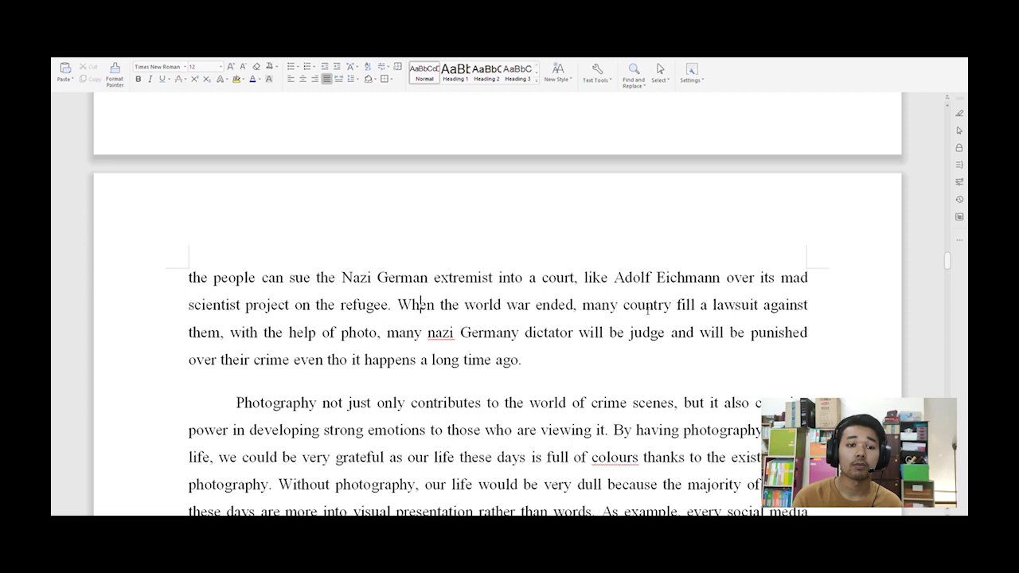
drag(189, 359, 521, 359)
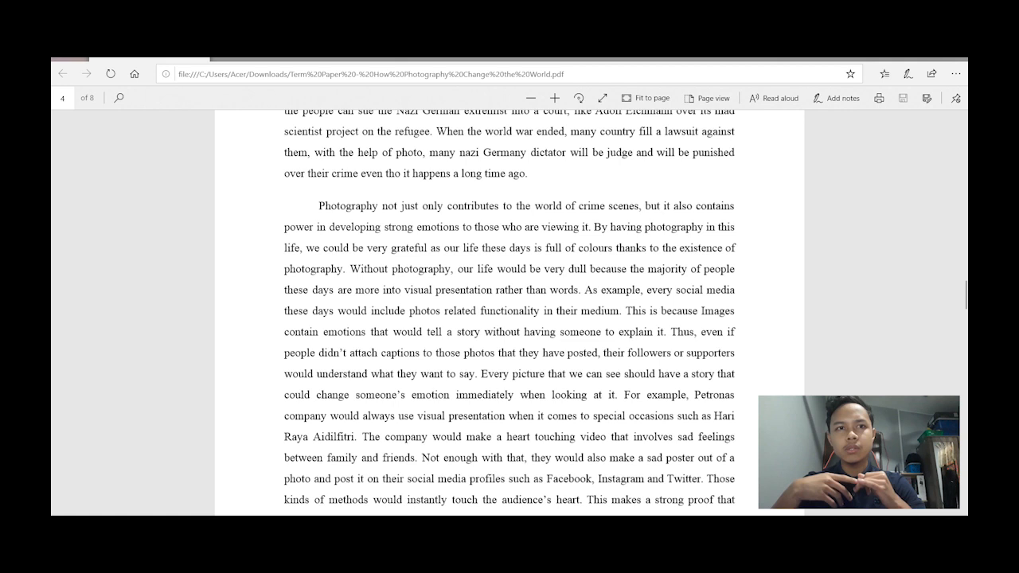
Bring the PDF's 'Photography not just only contributes' emotions paragraph into view.
scroll(down, 3)
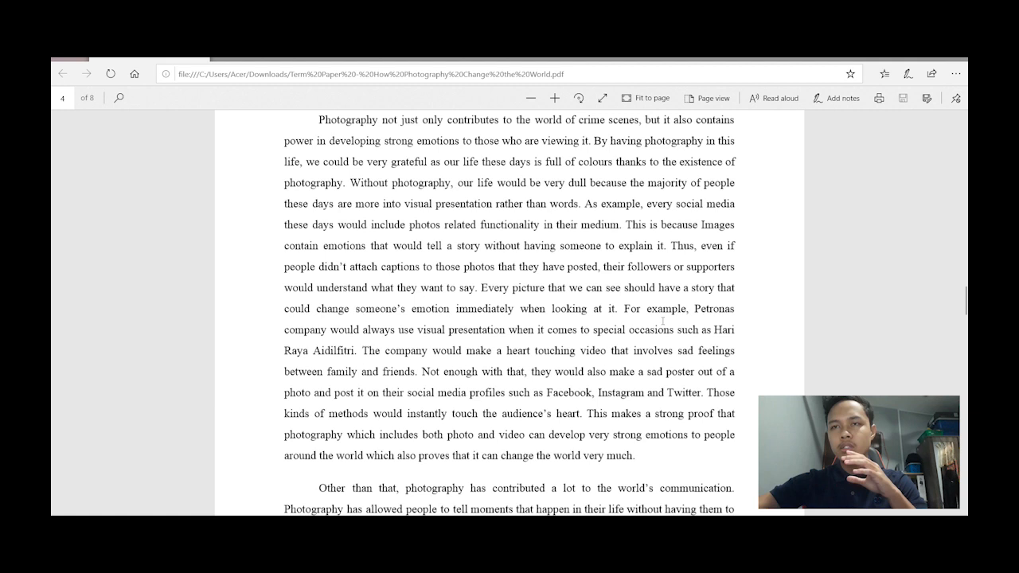
mouse_move(528, 358)
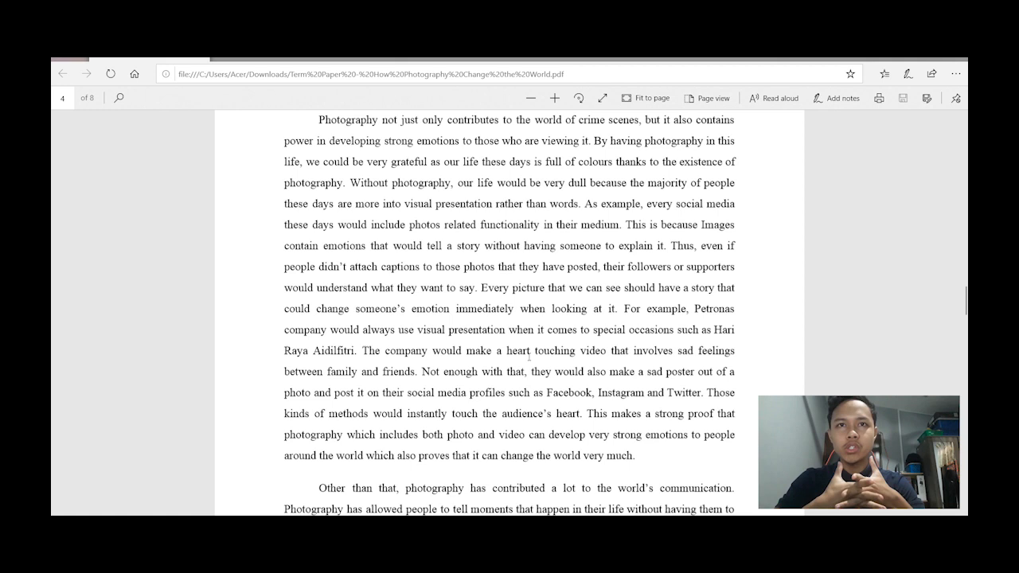
Move through the communication paragraph to the next page with Irving Penn's quote.
scroll(down, 3)
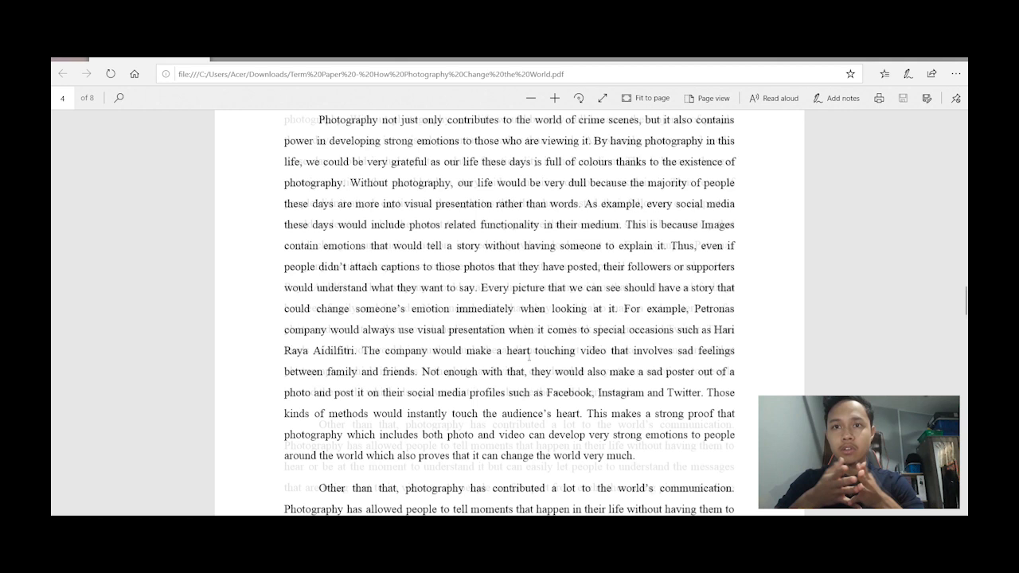
scroll(down, 3)
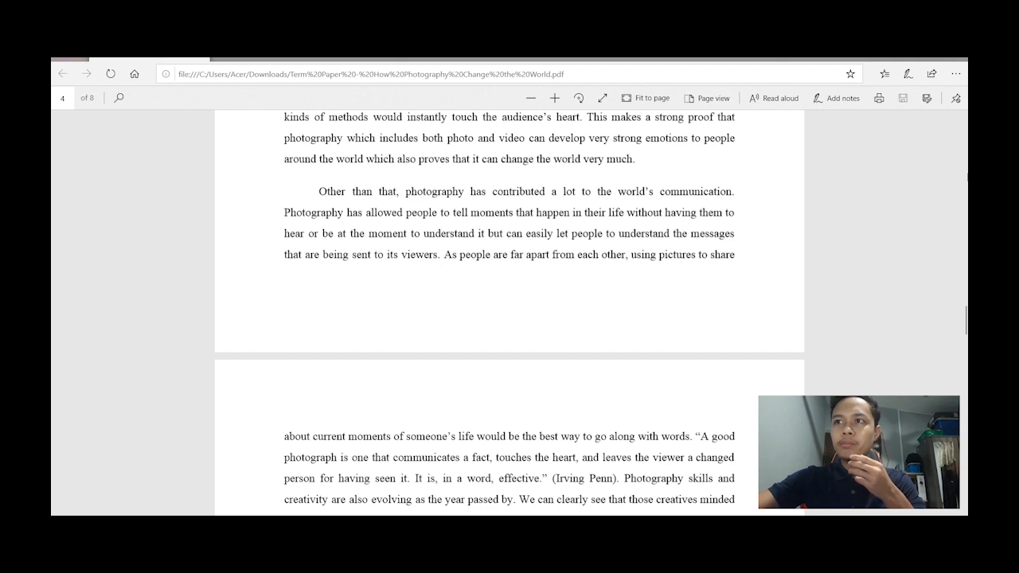
scroll(down, 3)
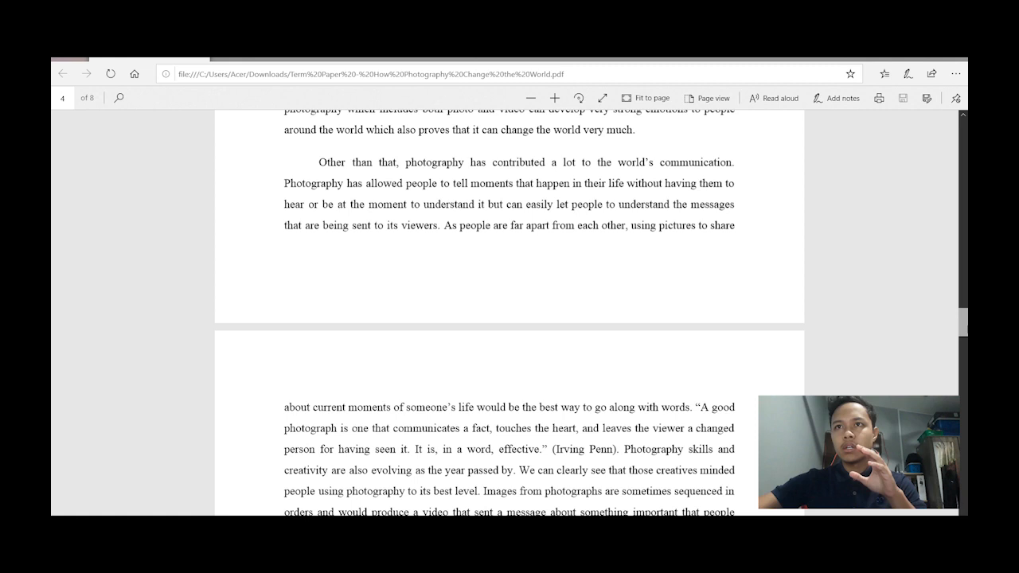
Move to page 5's 'Besides, photography has helped us' paragraph on the Palestine war.
scroll(down, 3)
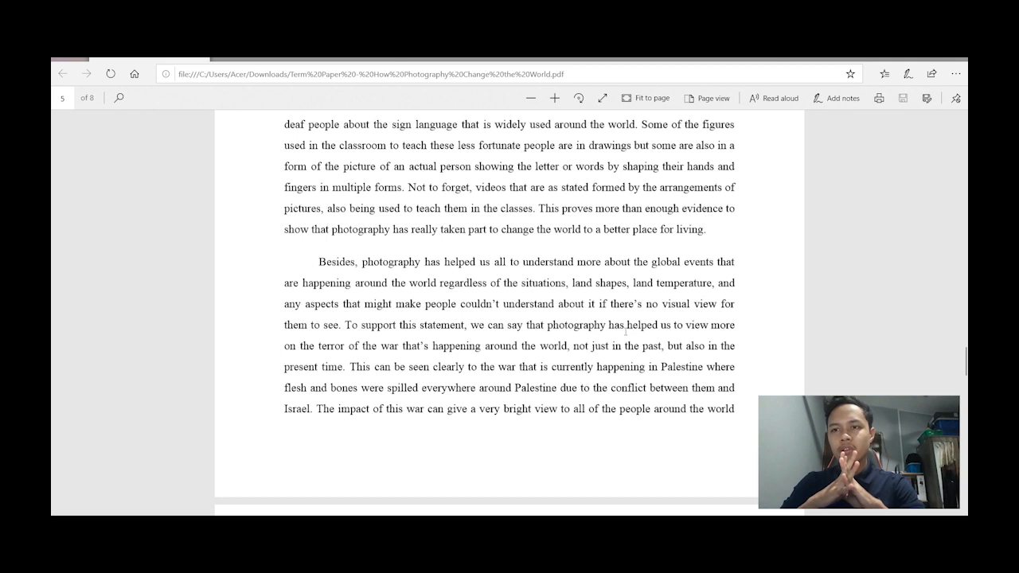
Scroll the PDF down to page 6 on photography in history writing and poverty.
scroll(down, 3)
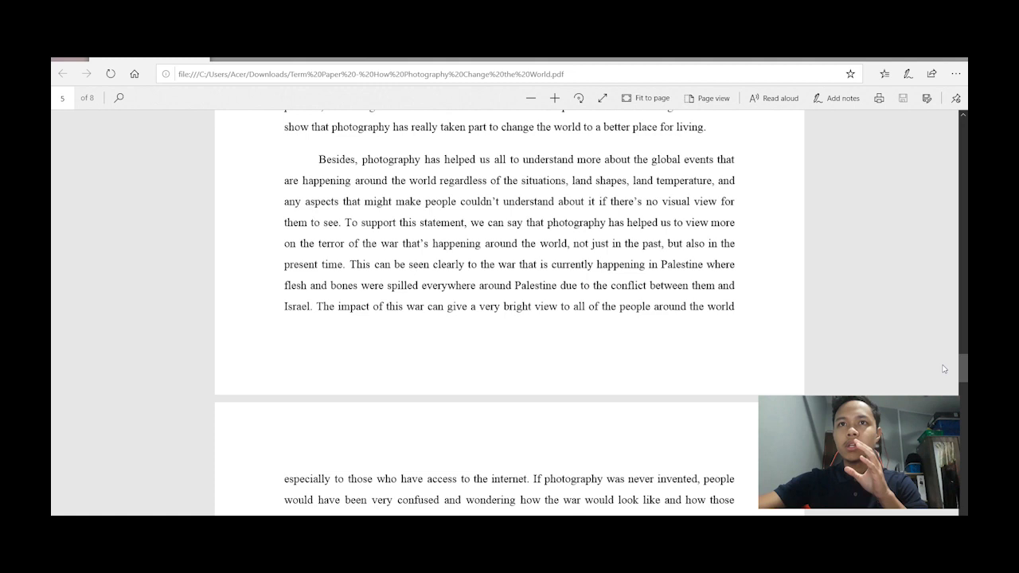
scroll(down, 3)
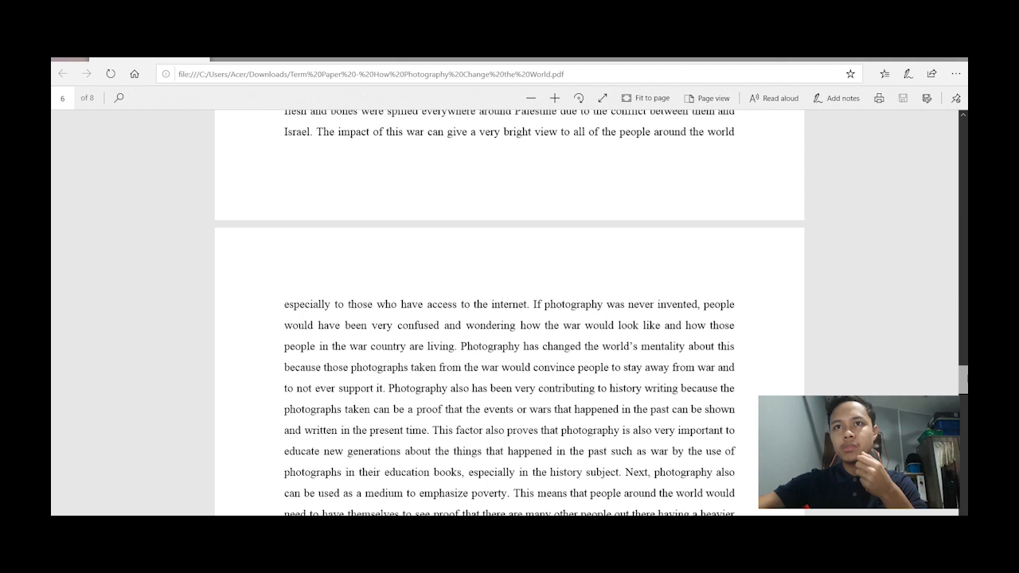
scroll(down, 3)
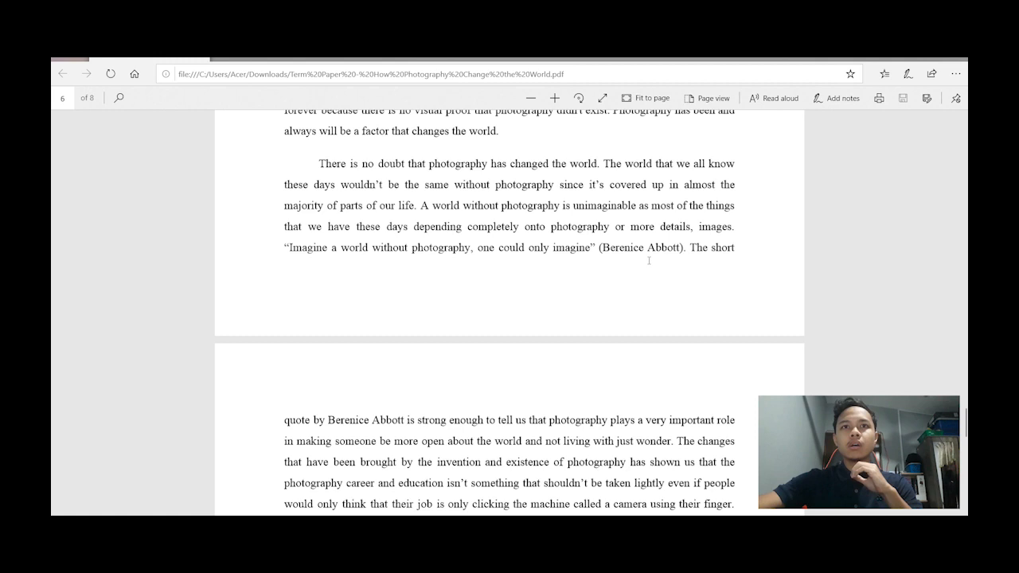
mouse_move(411, 278)
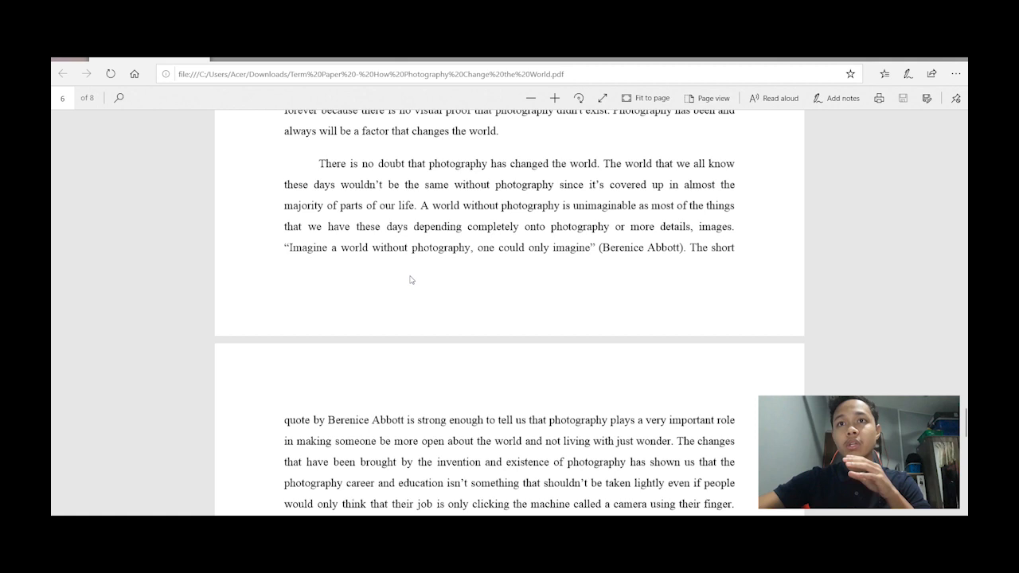
mouse_move(608, 275)
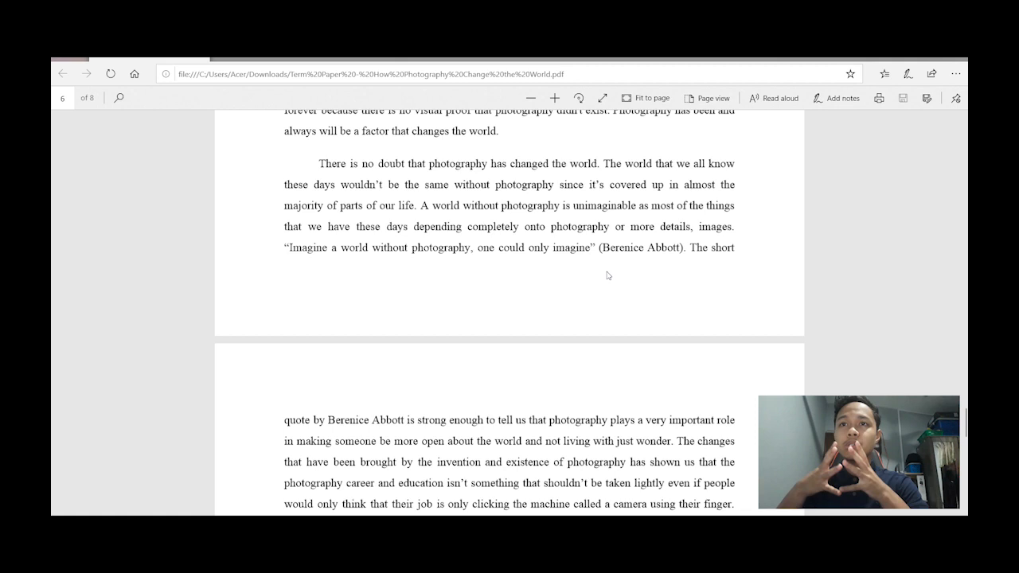
Scroll to page 7's closing paragraph with the Berenice Abbott quote.
scroll(down, 3)
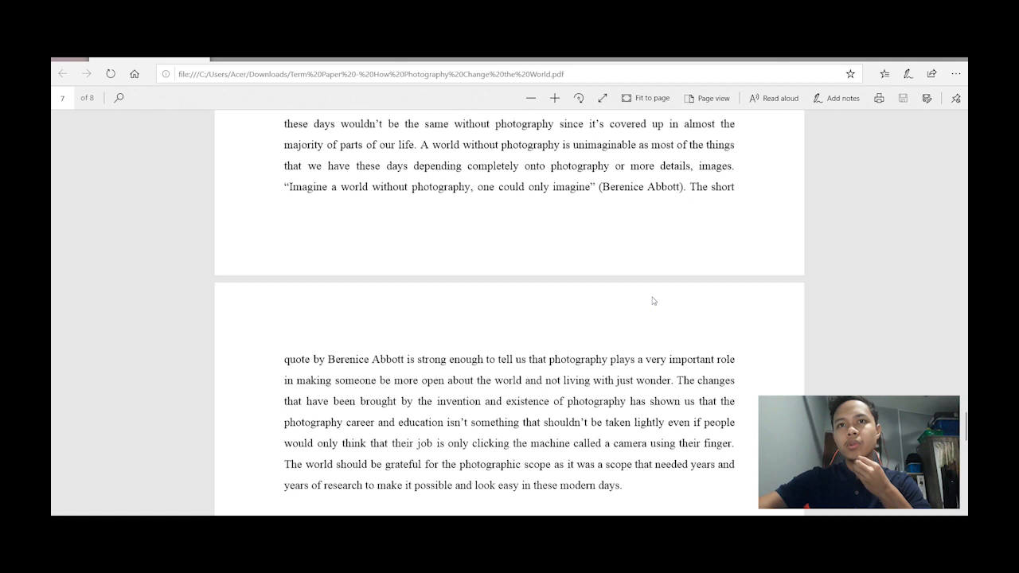
Scroll to page 8 to show the Works Cited photography sources.
scroll(down, 3)
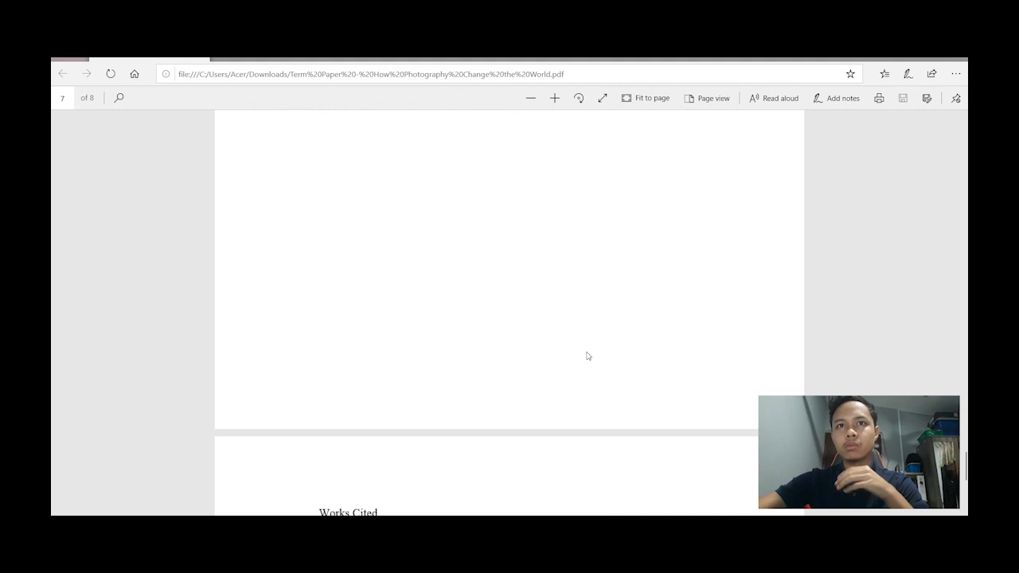
scroll(down, 3)
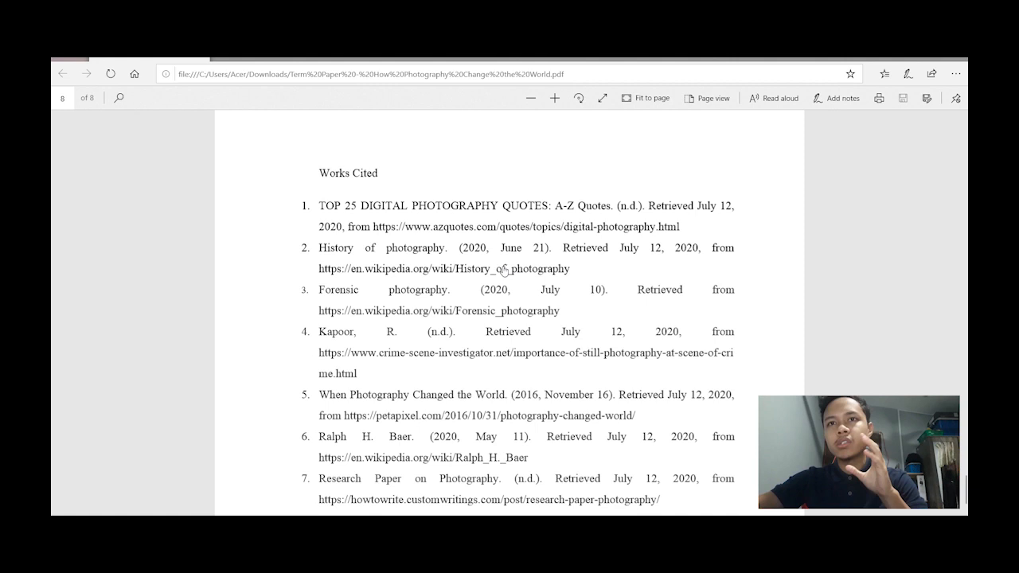
scroll(down, 3)
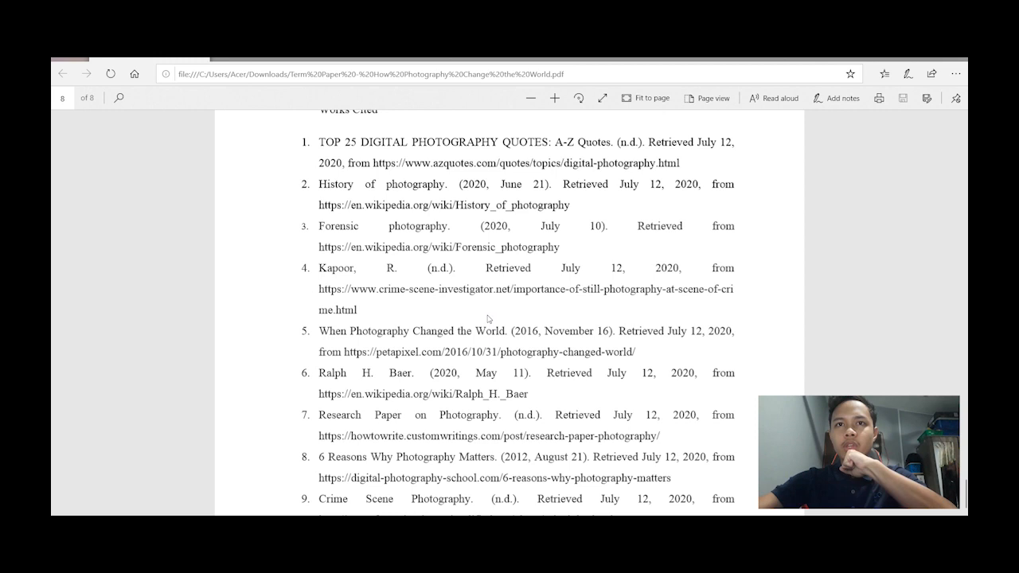